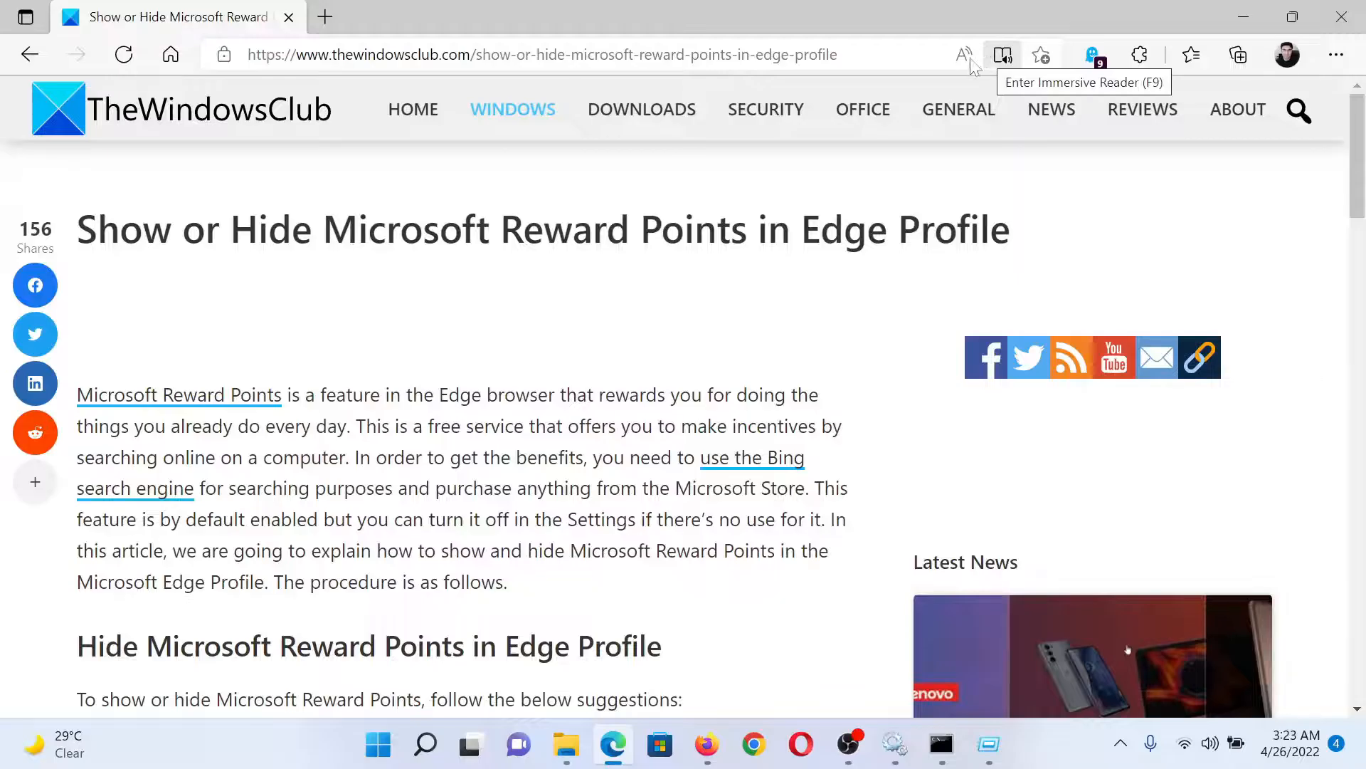
mouse_move(965, 54)
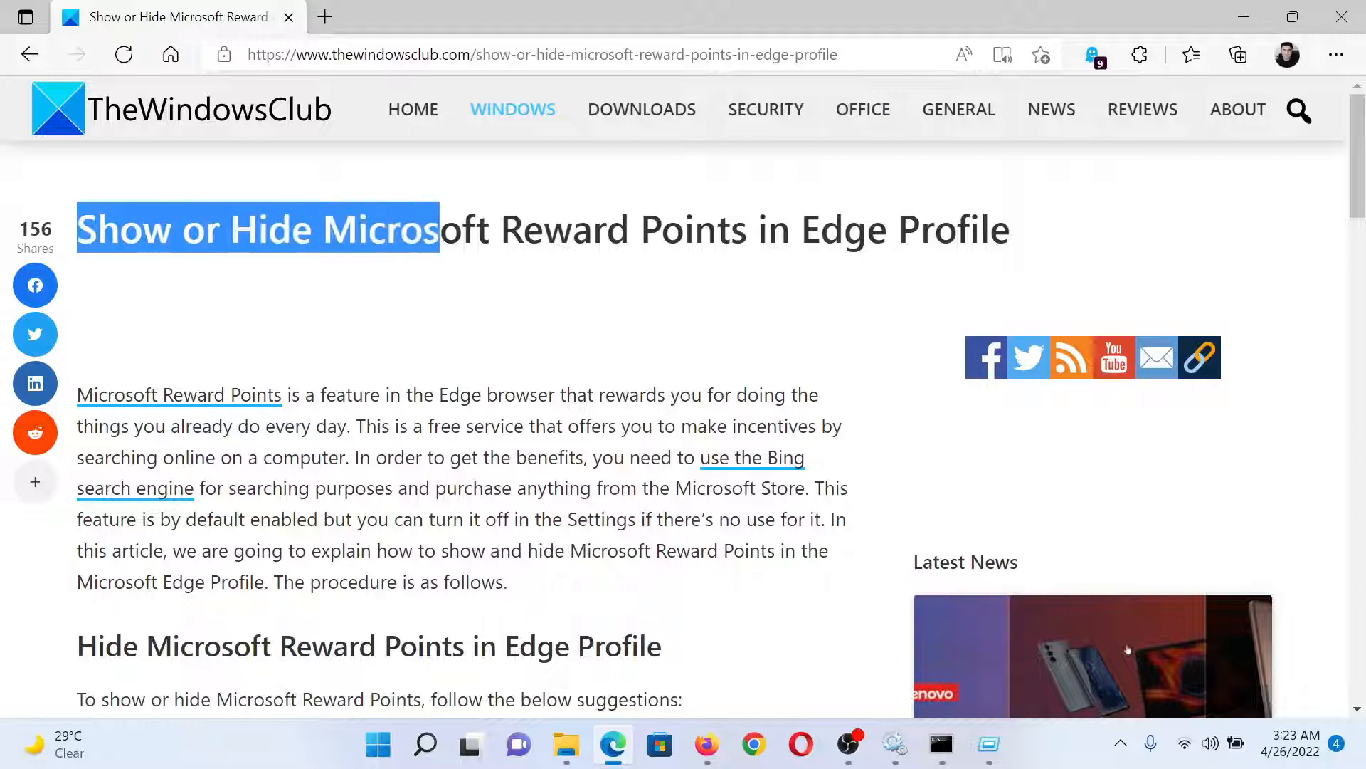
- Highlight the article title and scroll down to the five-step list for hiding Reward Points
left_click_drag(439, 230, 749, 229)
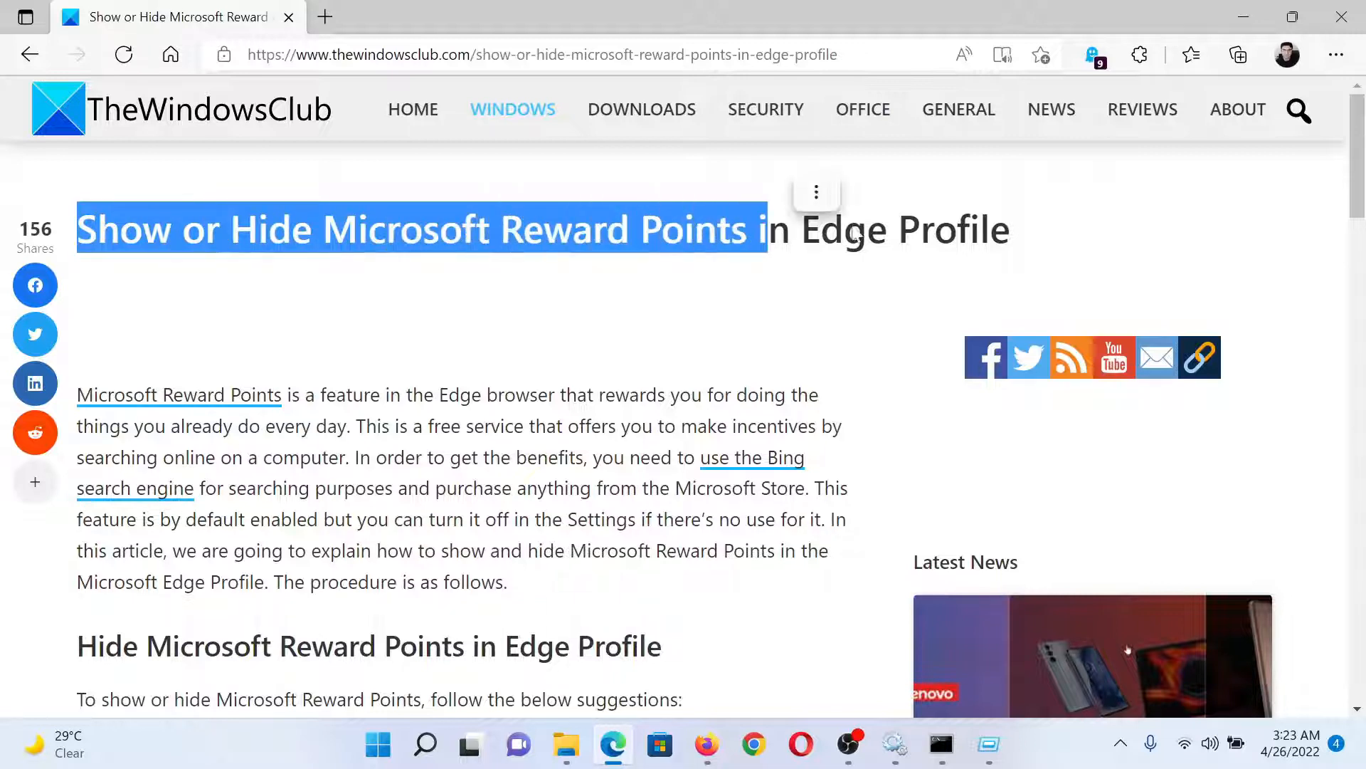
scroll("down", 3)
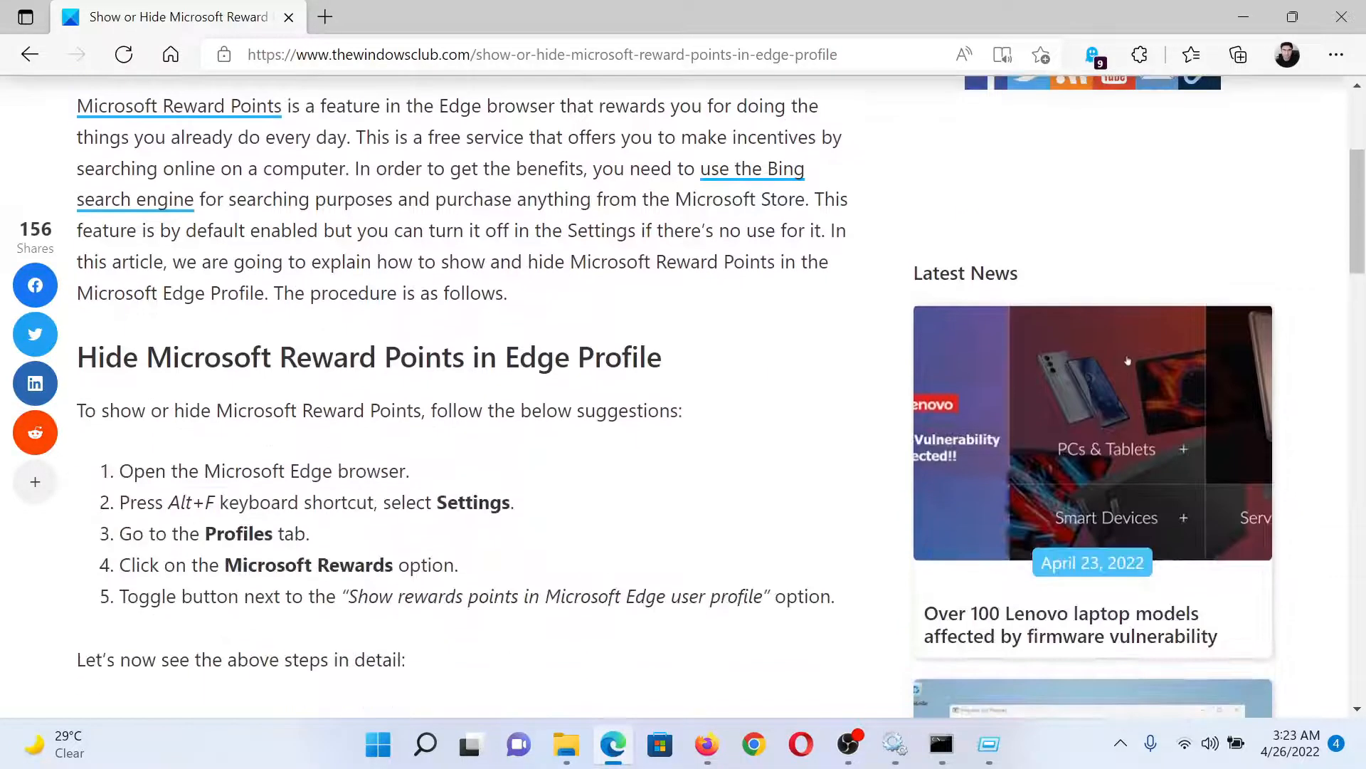
scroll("down", 3)
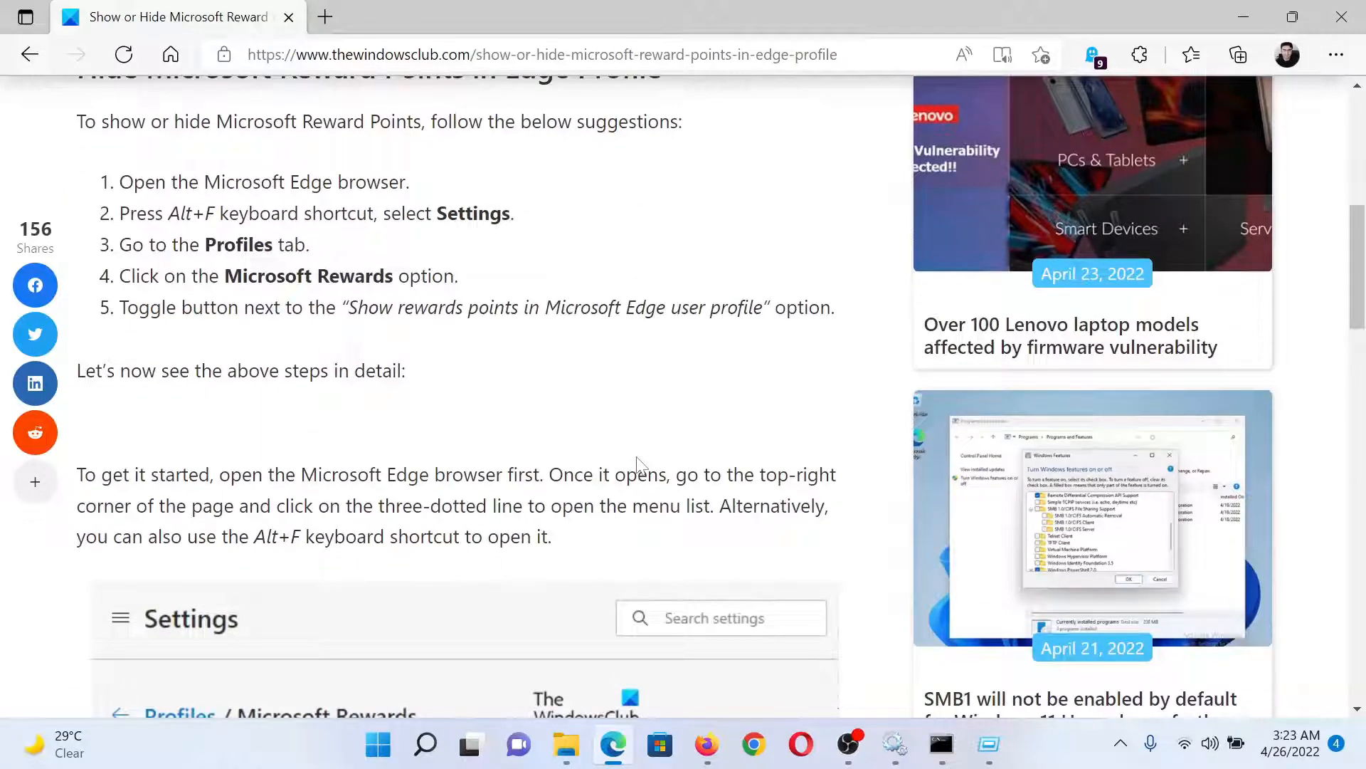
mouse_move(993, 148)
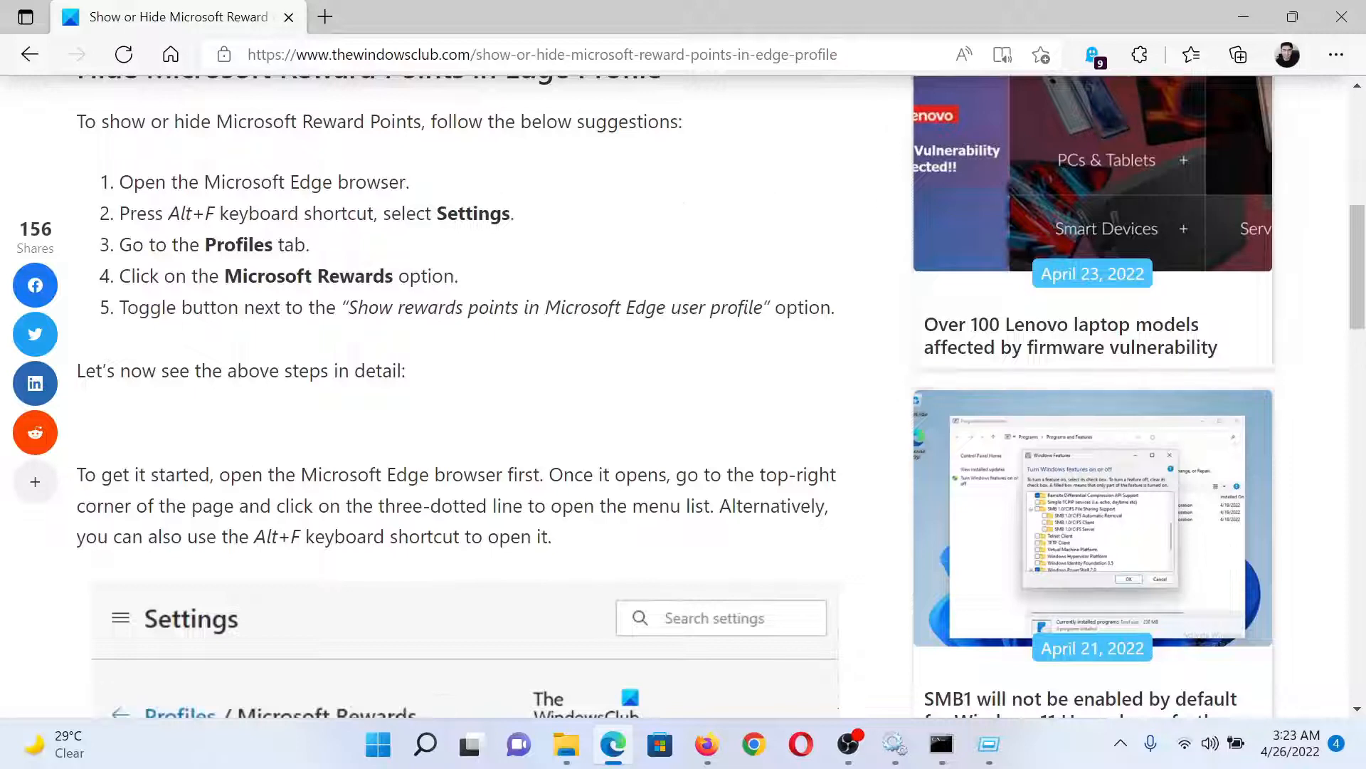
mouse_move(517, 168)
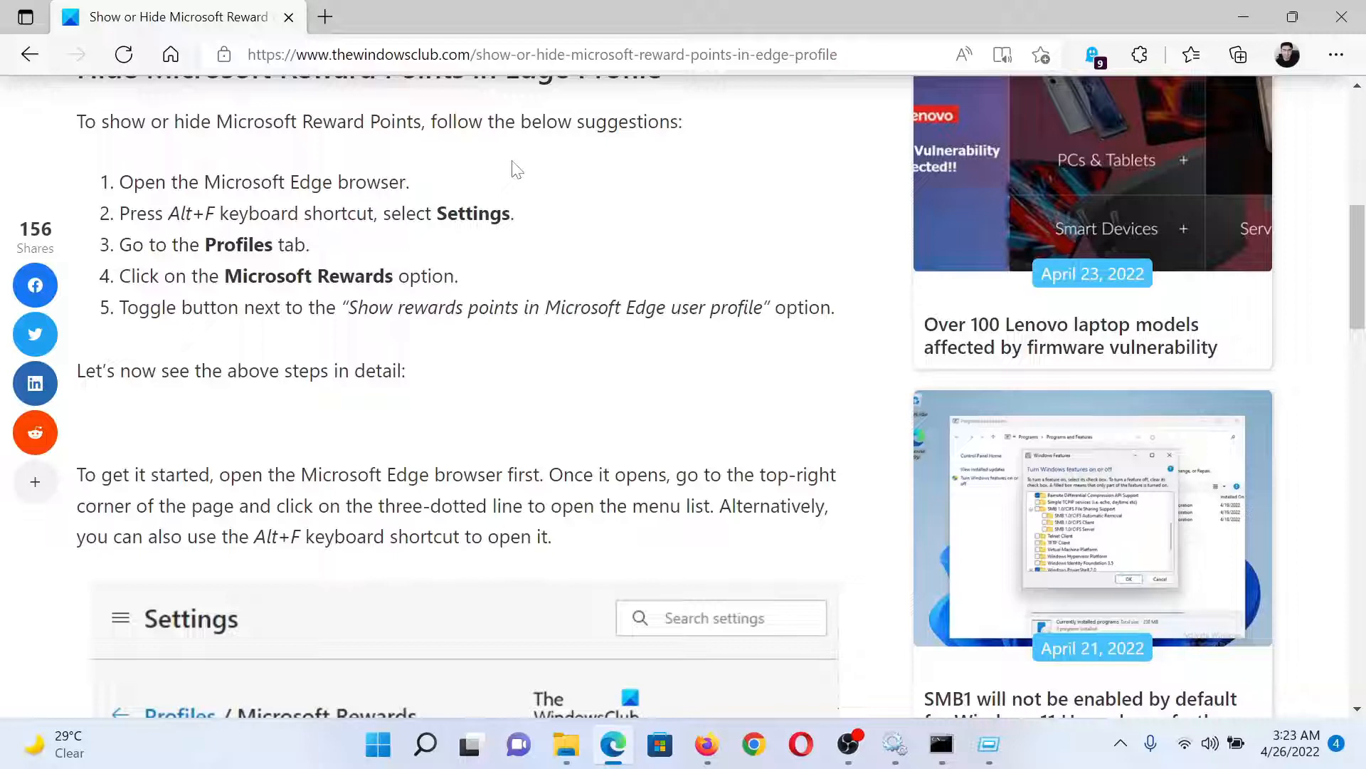
- Go to Edge Settings > Profiles > Microsoft Rewards in a new tab
left_click(1336, 54)
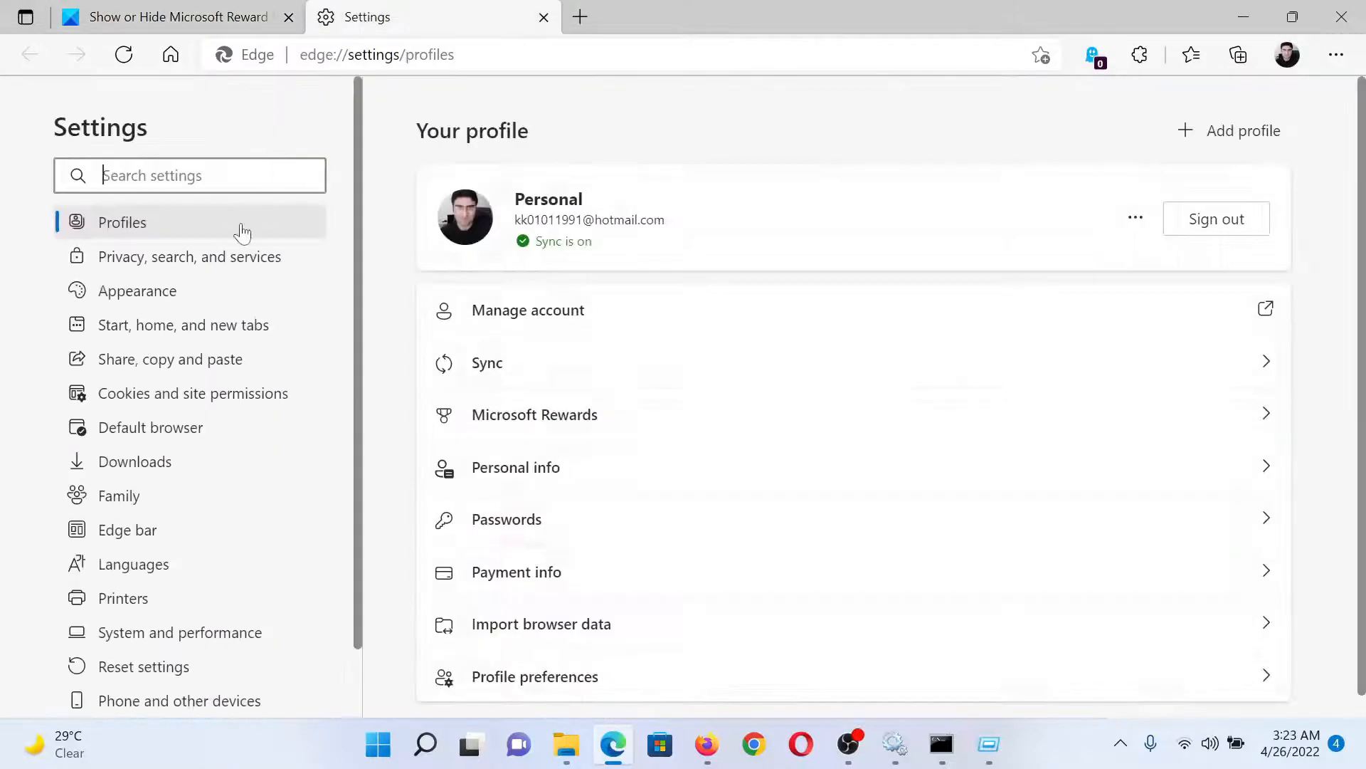
mouse_move(621, 414)
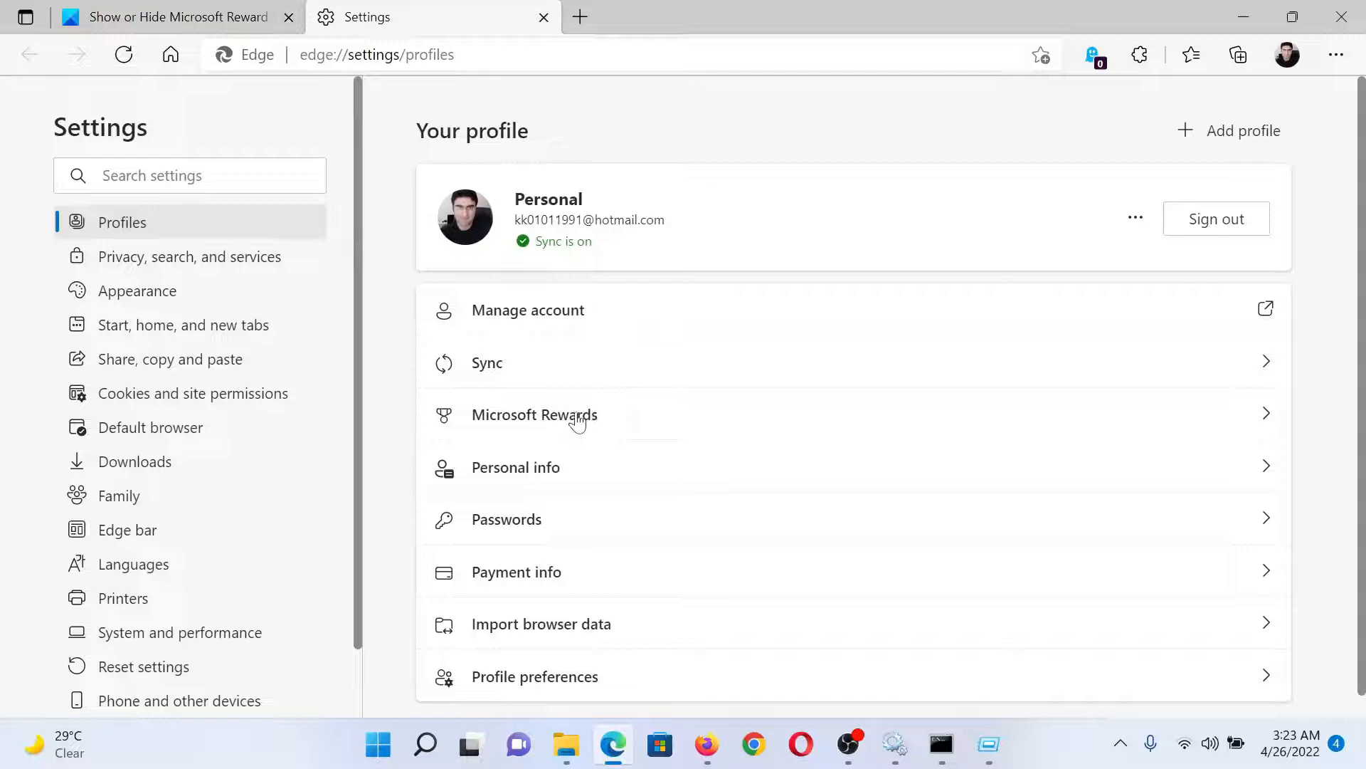
left_click(534, 415)
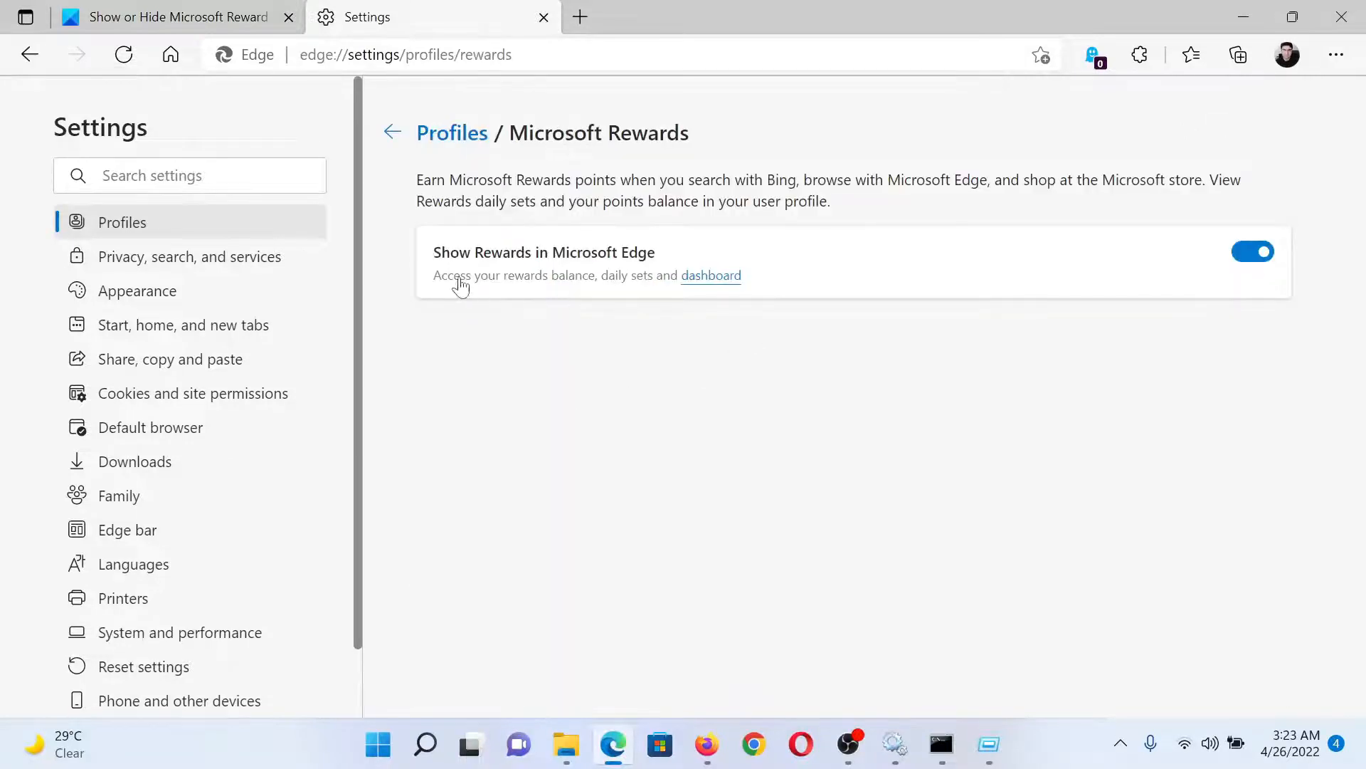
mouse_move(948, 280)
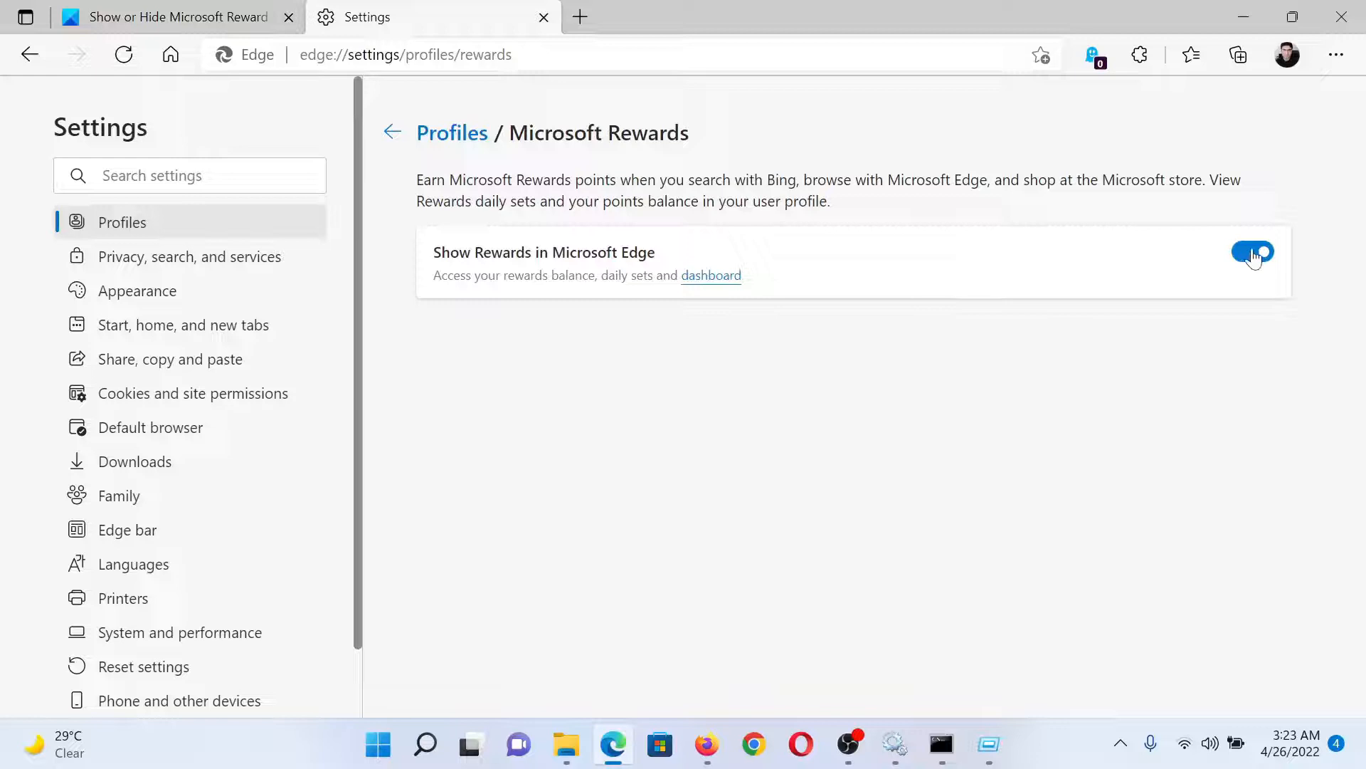
- Toggle 'Show Rewards in Microsoft Edge' and note the restart prompt
left_click(1250, 253)
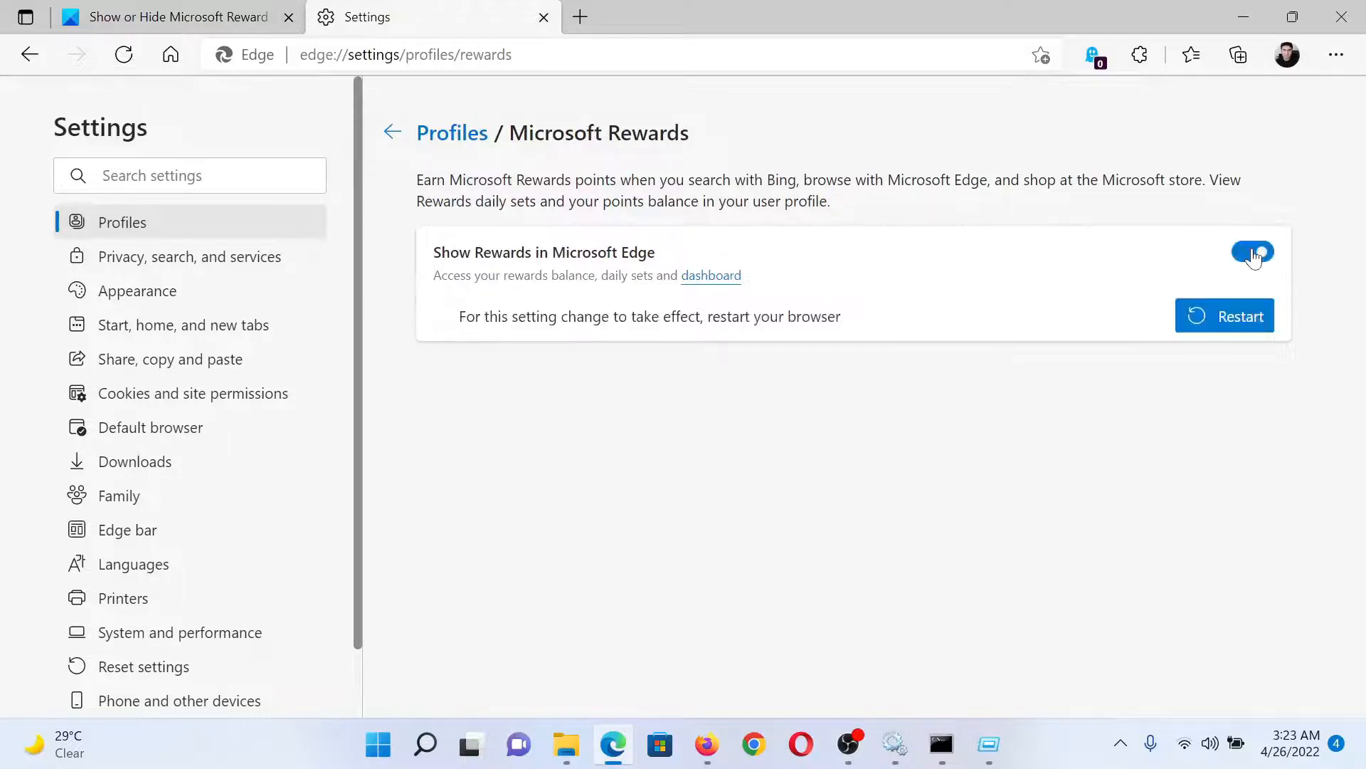
left_click(177, 16)
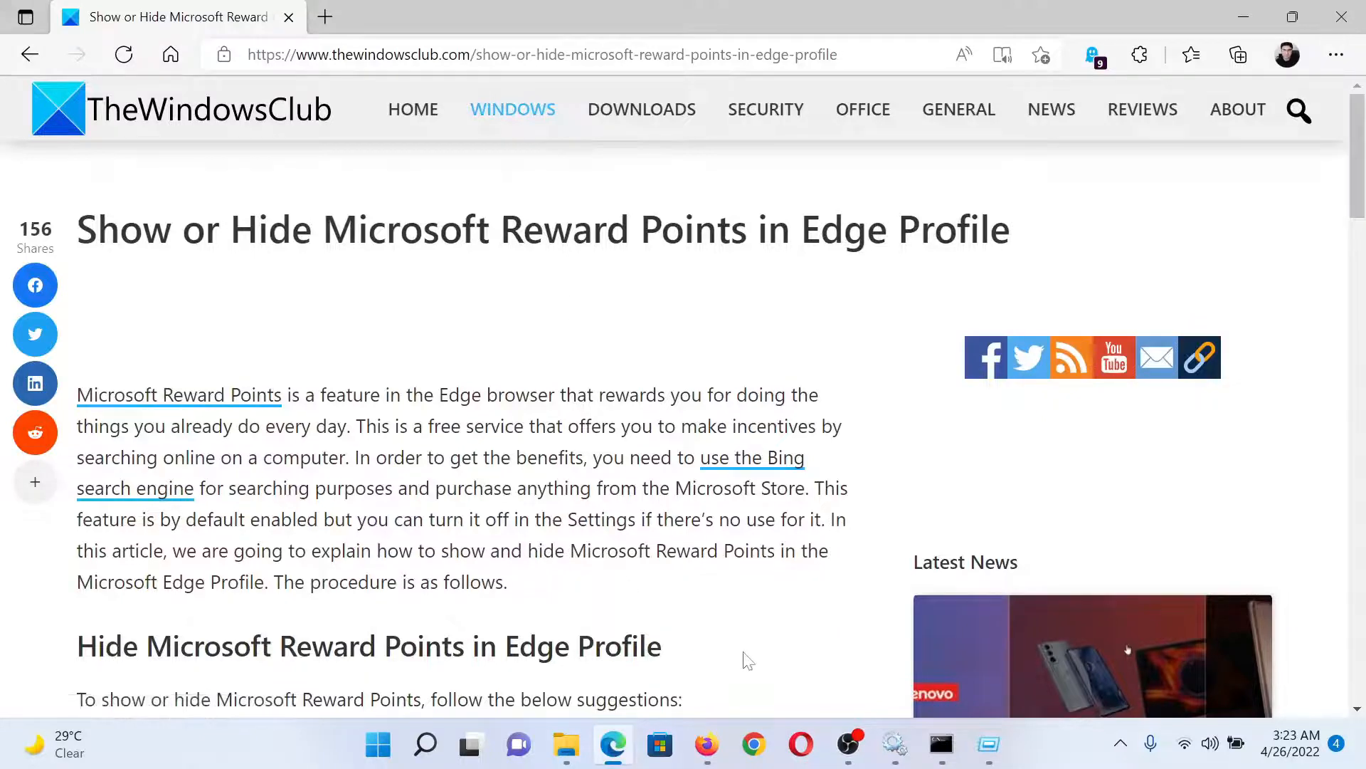
mouse_move(739, 661)
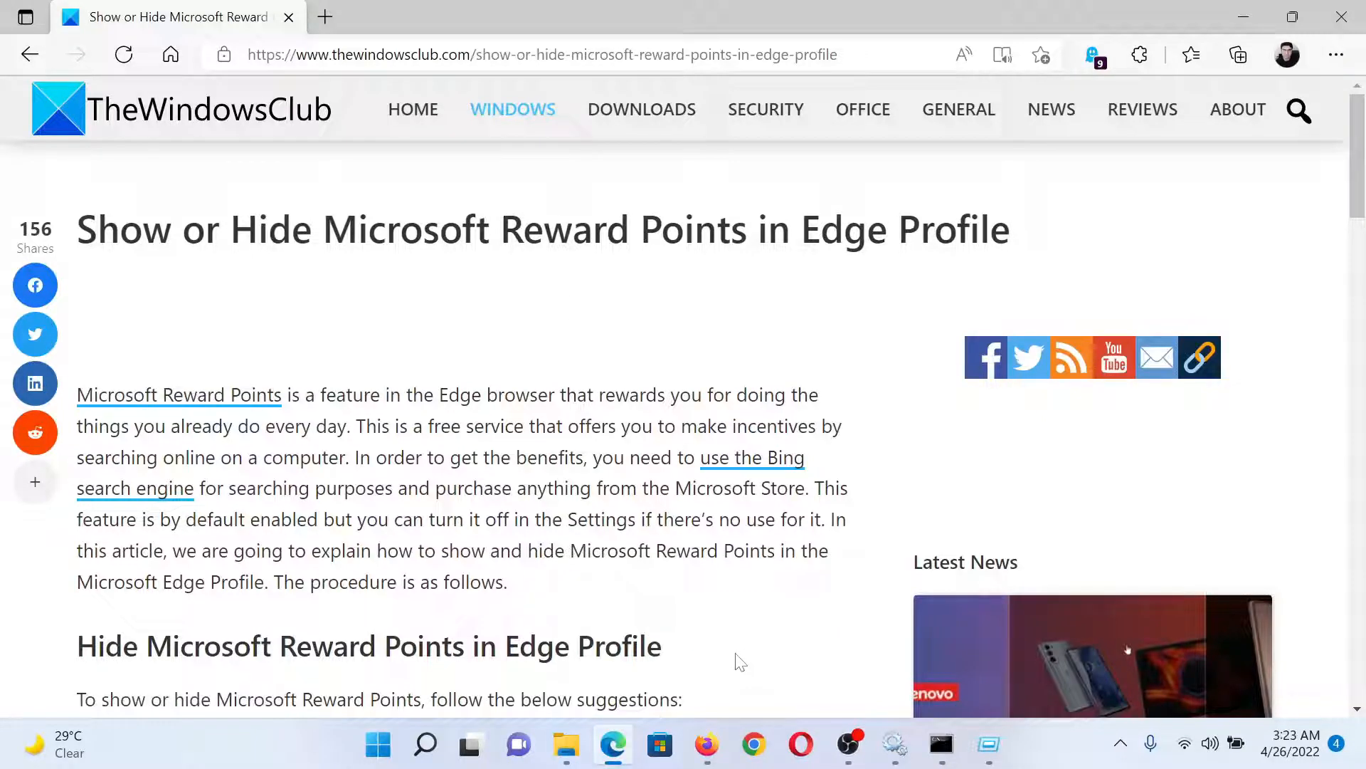